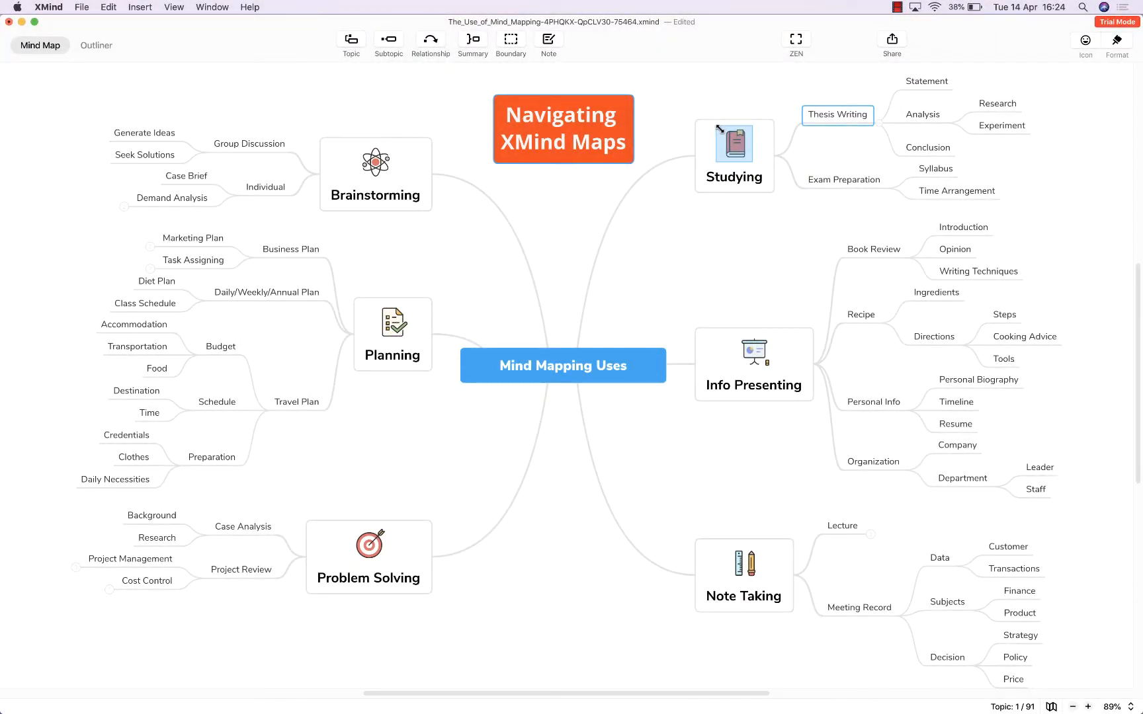
mouse_move(686, 119)
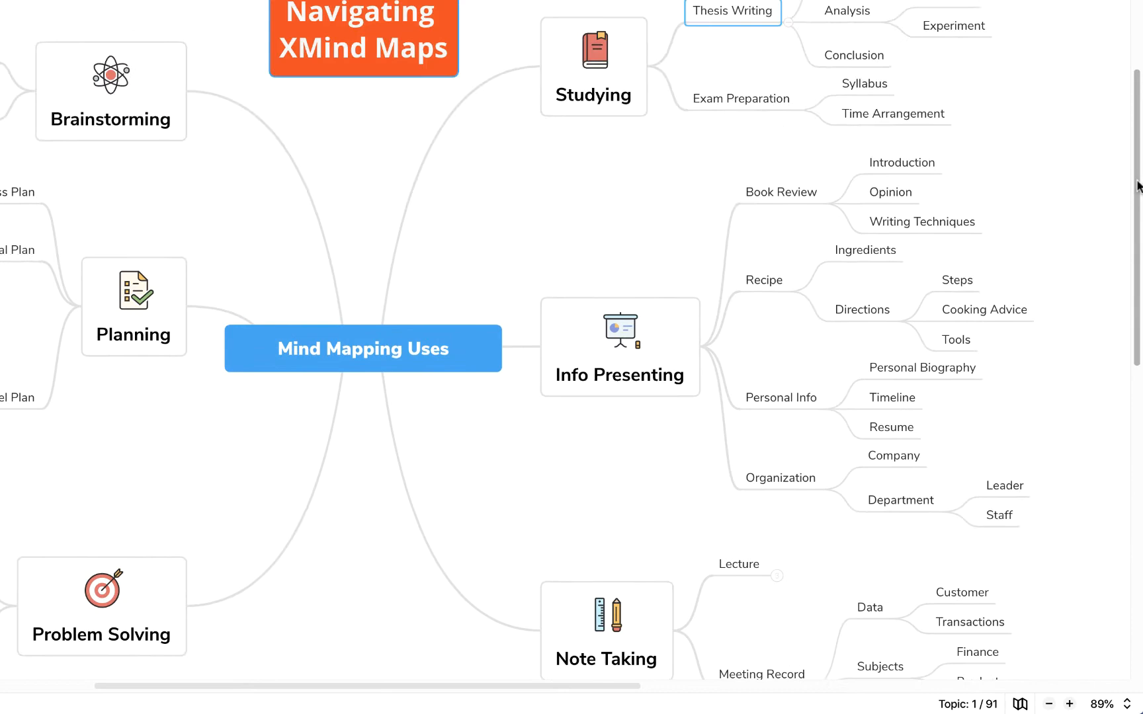
Scroll the map, then zoom in to 100%.
scroll(down, 3)
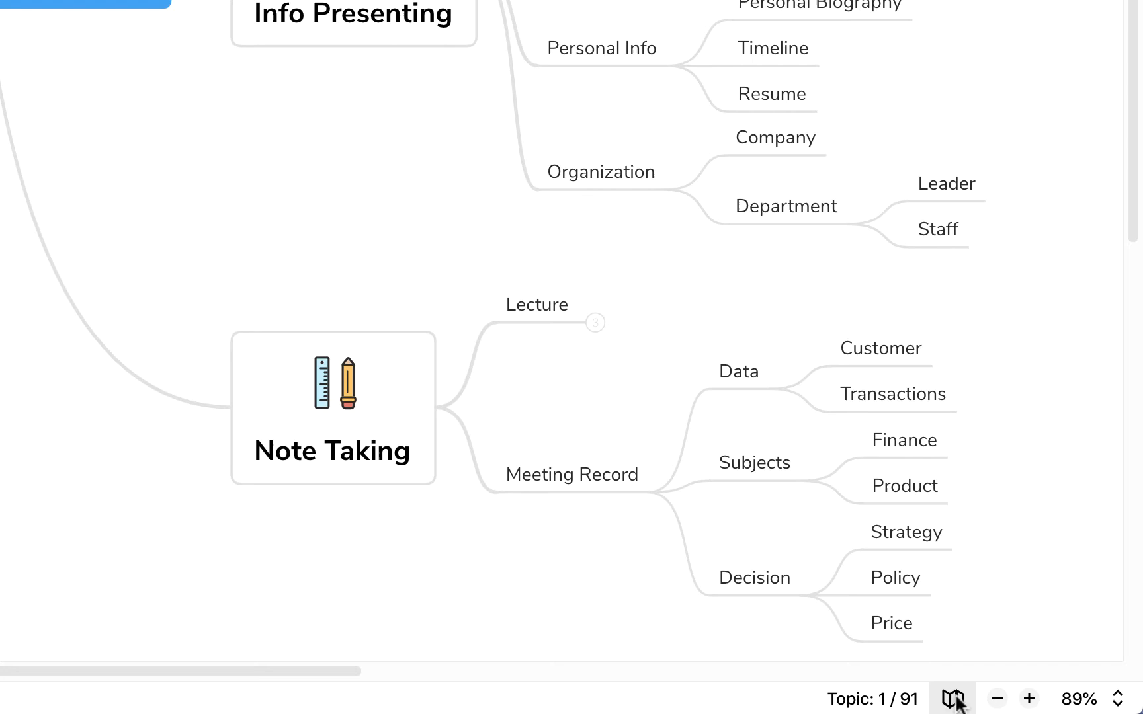
click(953, 699)
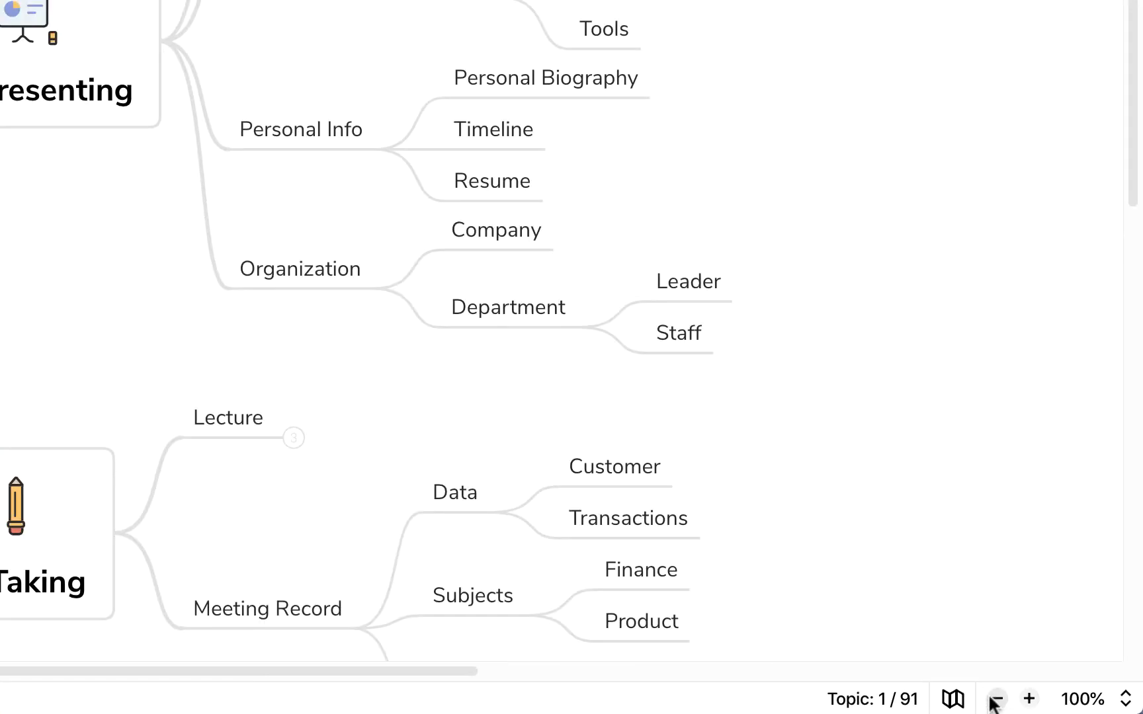
Zoom out to 80%, then choose Fit Map from the zoom levels list.
click(997, 698)
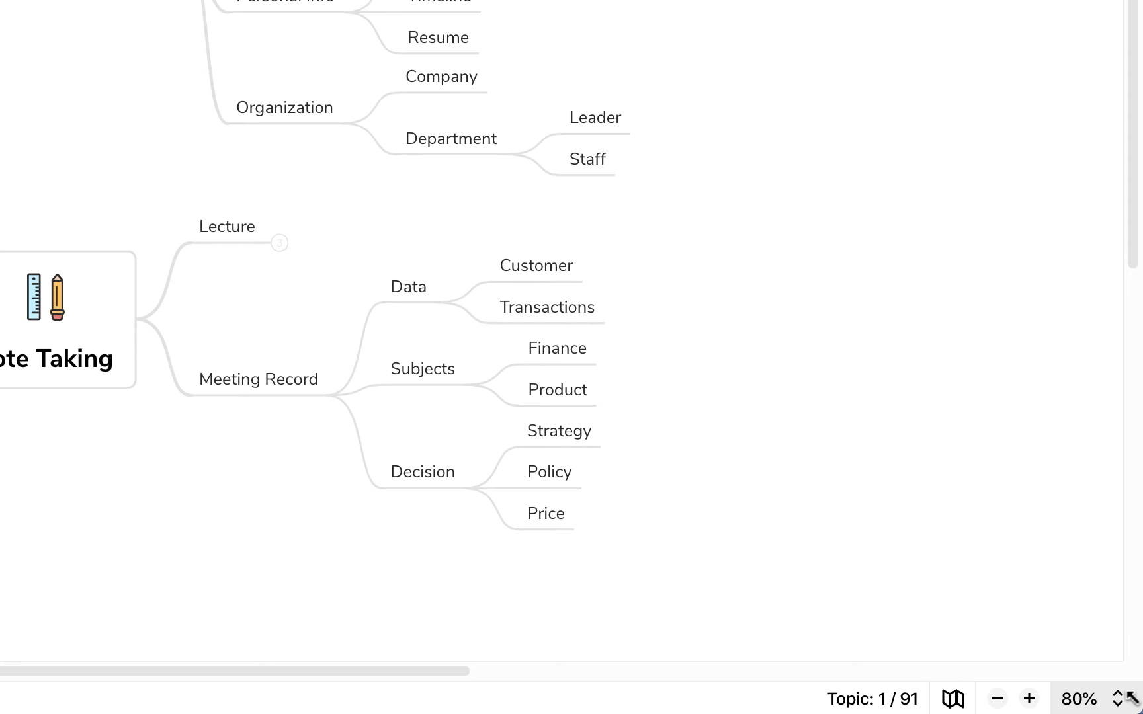
click(1081, 698)
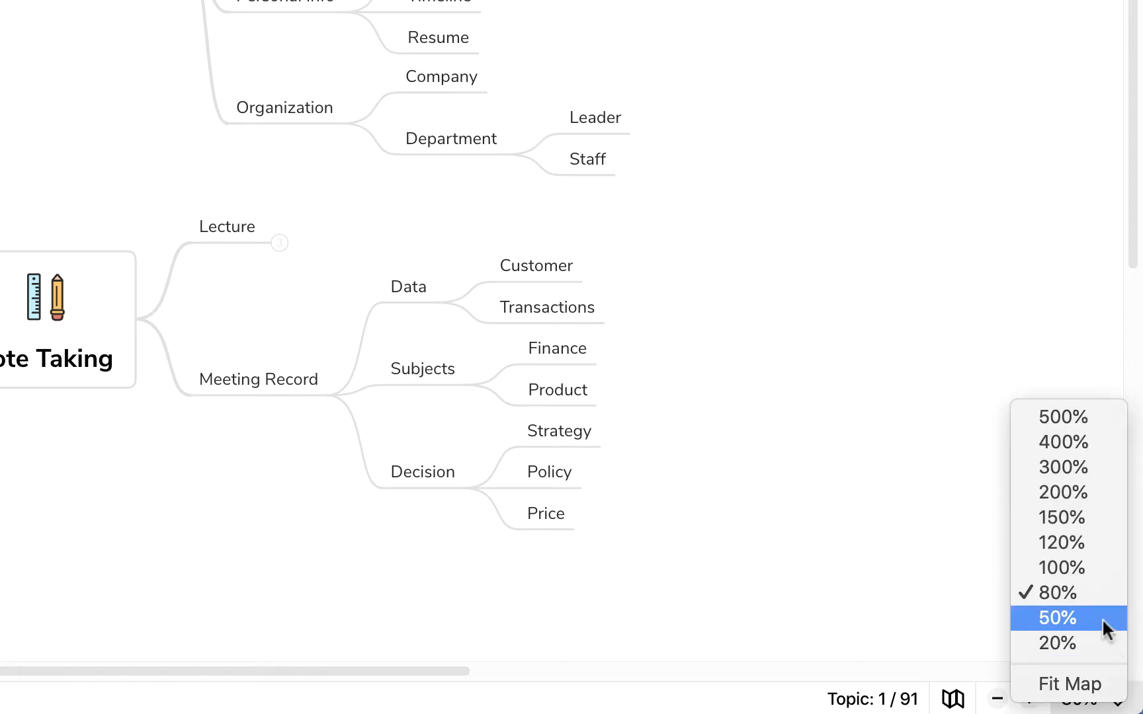
mouse_move(1070, 684)
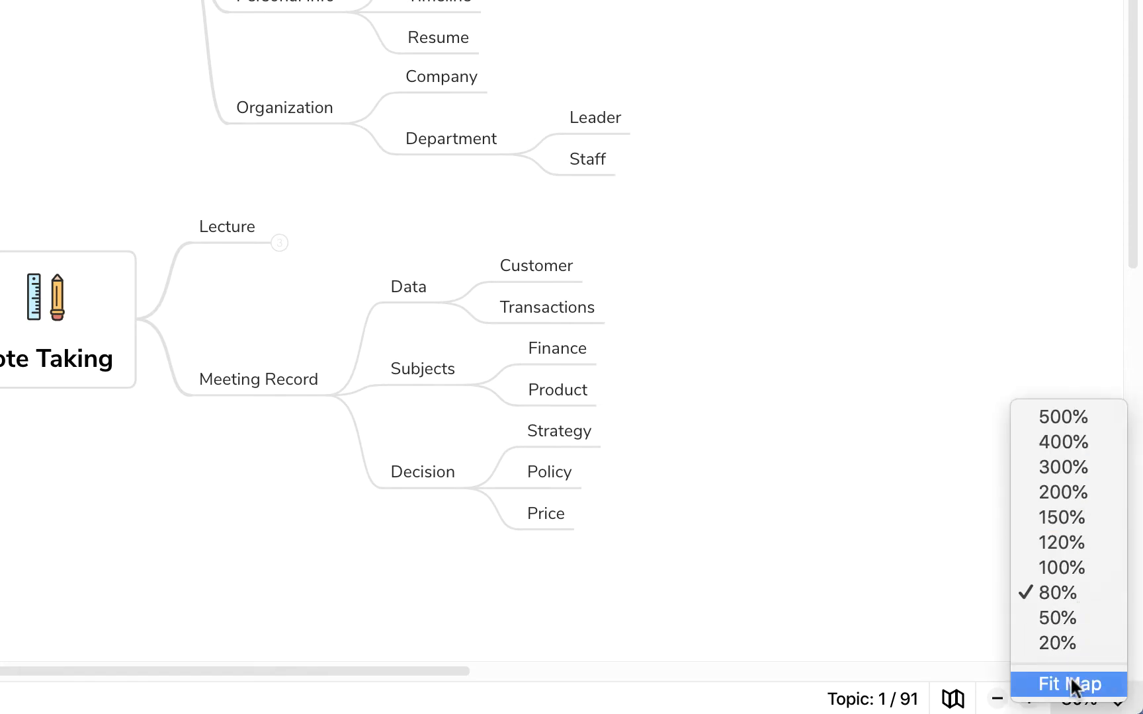
click(1069, 684)
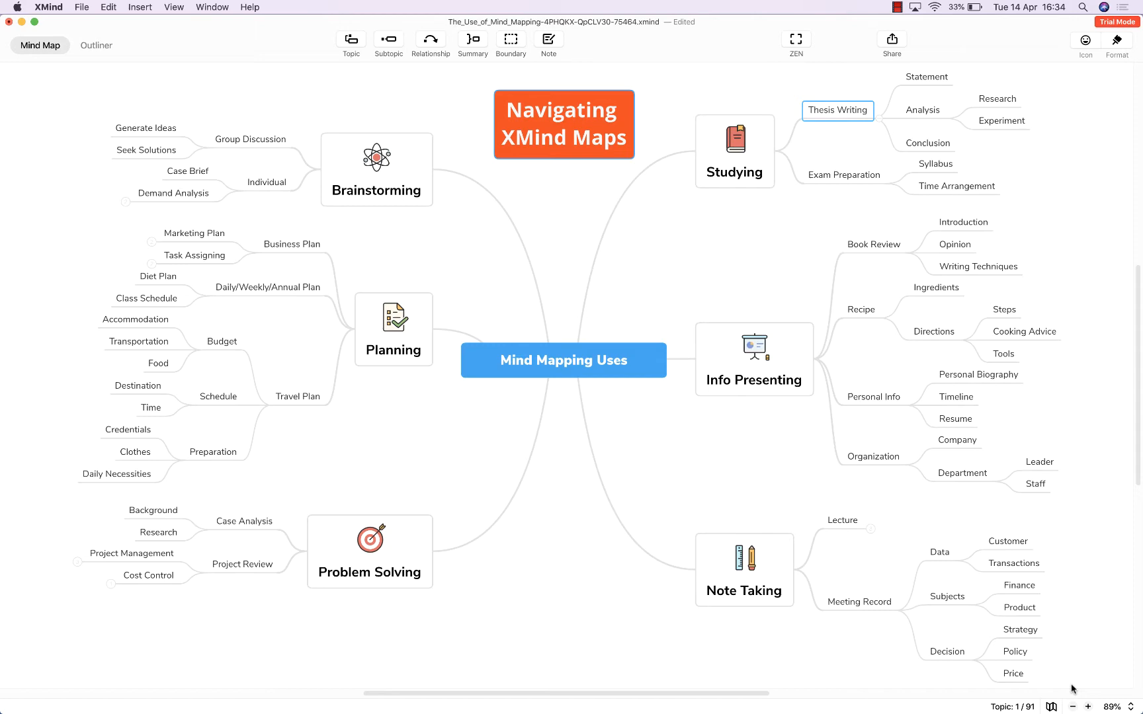
Zoom the map out to 41% and bring up the display options.
click(1087, 707)
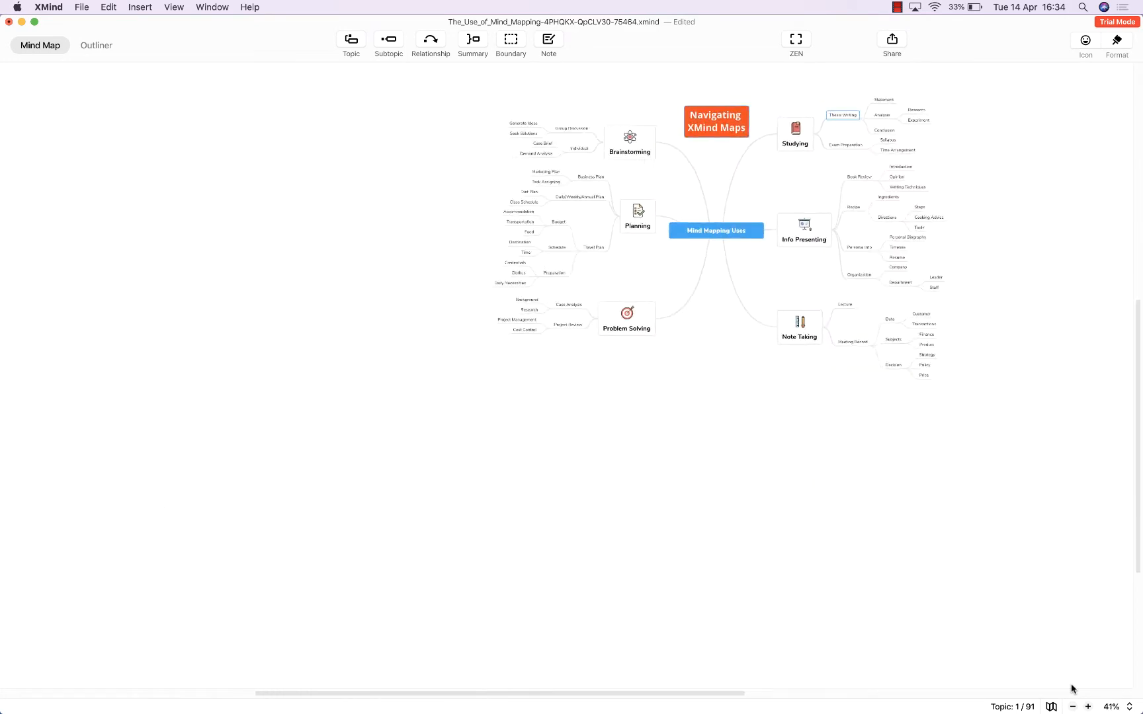
click(1087, 706)
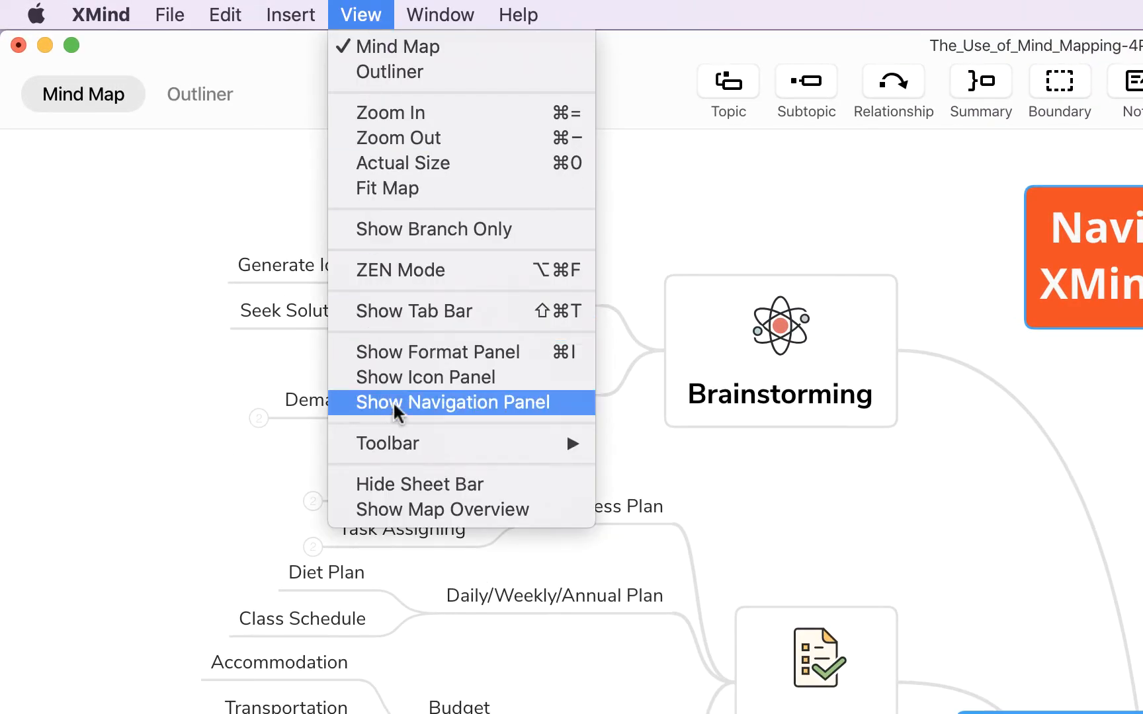
Show the navigation panel and search topics for 'Thesis'.
click(451, 401)
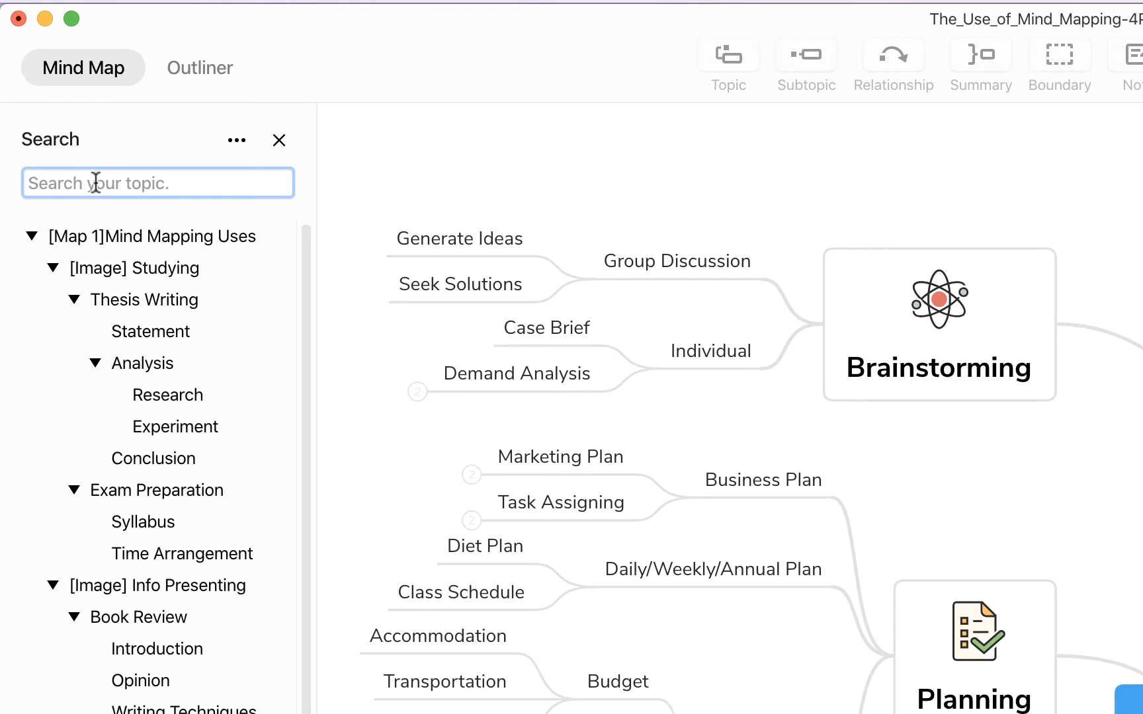
text(Thesis)
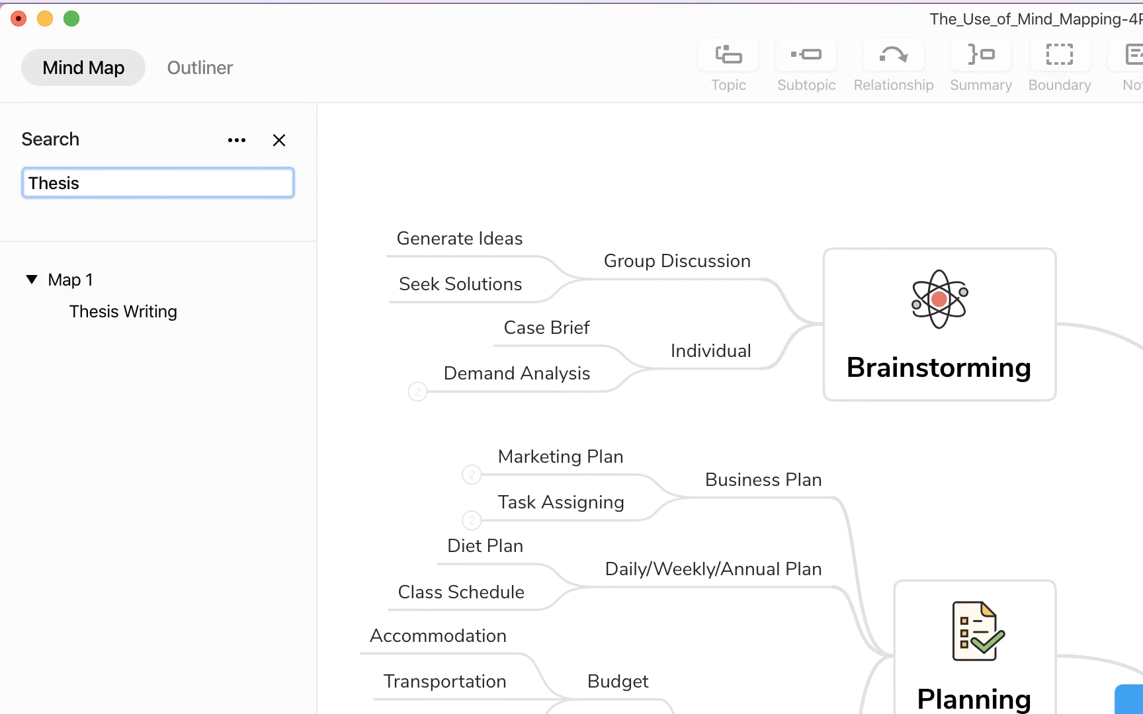